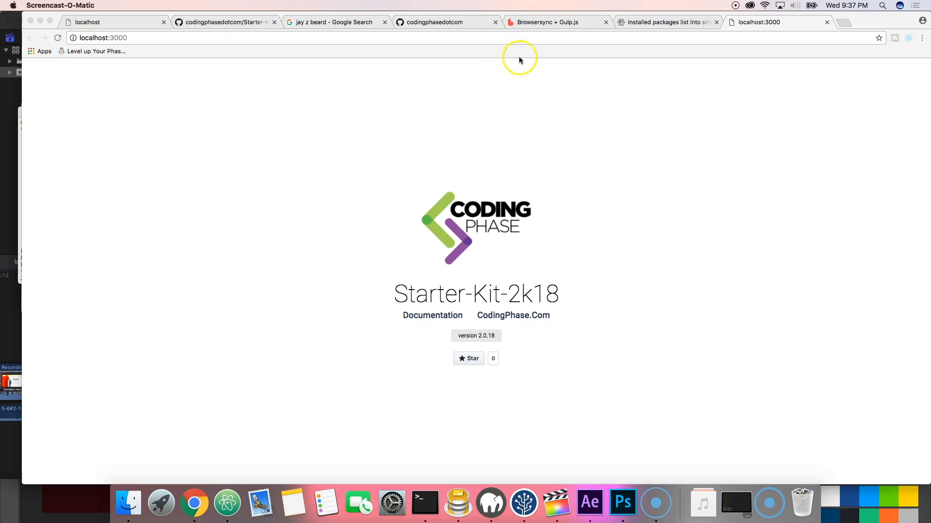
Open the pinned Starter-Kit-2018 repository from the codingphasedotcom GitHub profile
{"action": "left_click", "coordinate": [225, 22]}
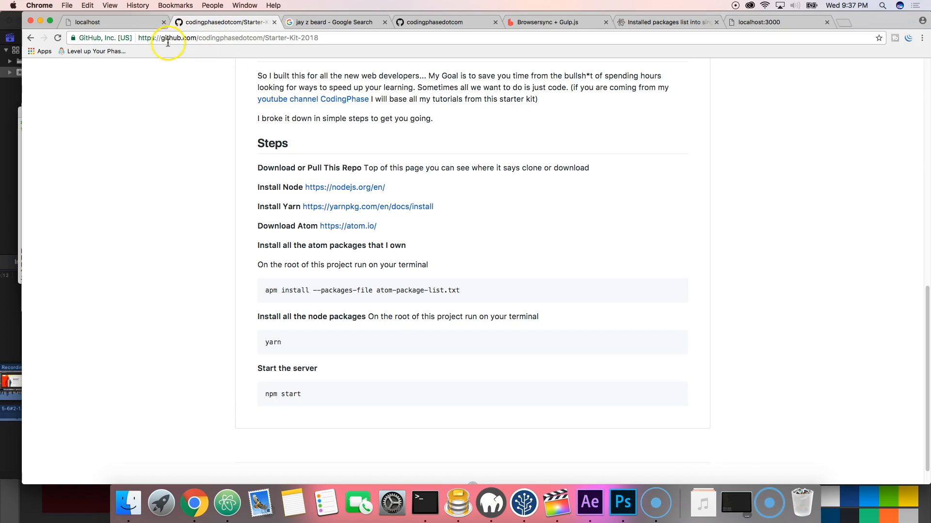
{"action": "mouse_move", "coordinate": [236, 49]}
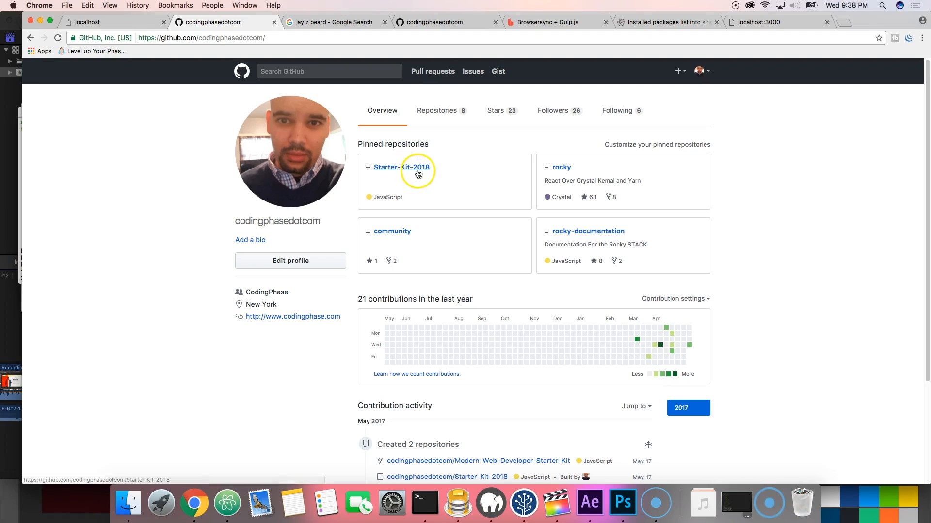
{"action": "left_click", "coordinate": [402, 167]}
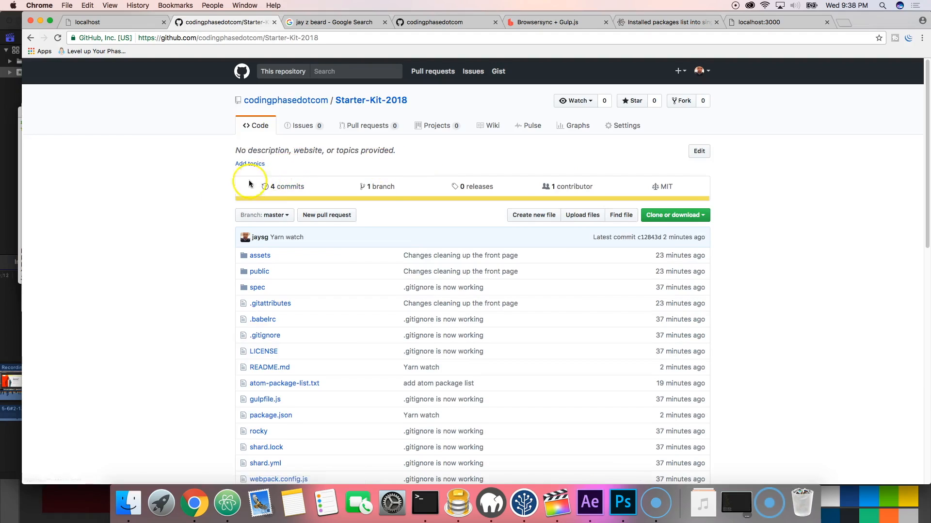
{"action": "scroll", "scroll_direction": "down", "scroll_amount": 3}
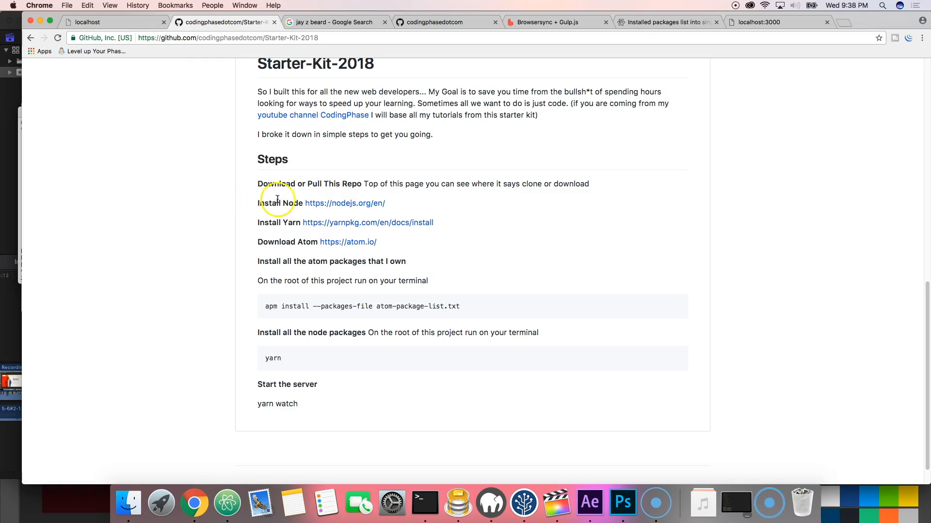
{"action": "mouse_move", "coordinate": [414, 208]}
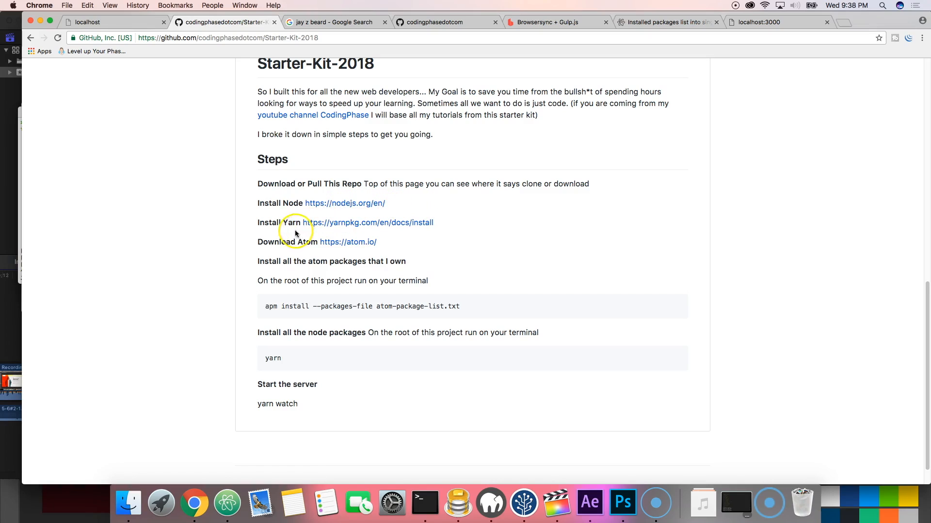
{"action": "mouse_move", "coordinate": [269, 251]}
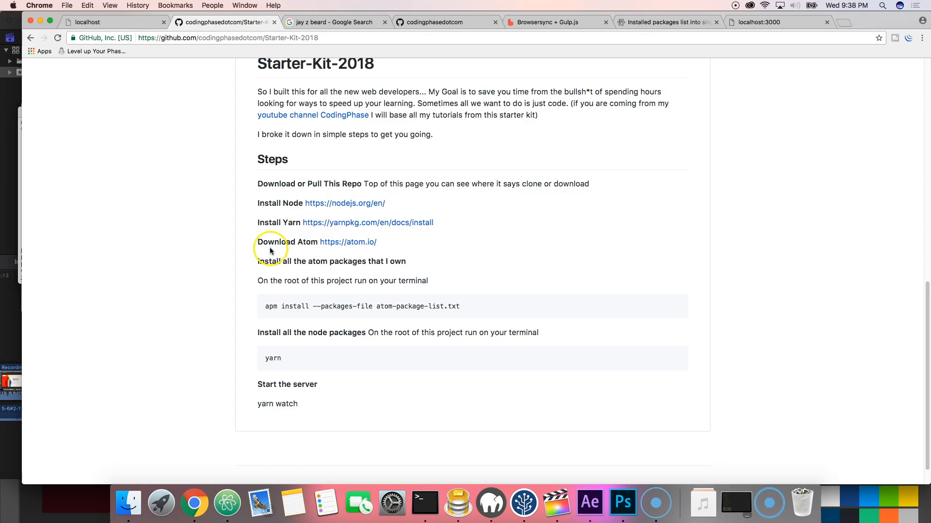
{"action": "left_click", "coordinate": [227, 504]}
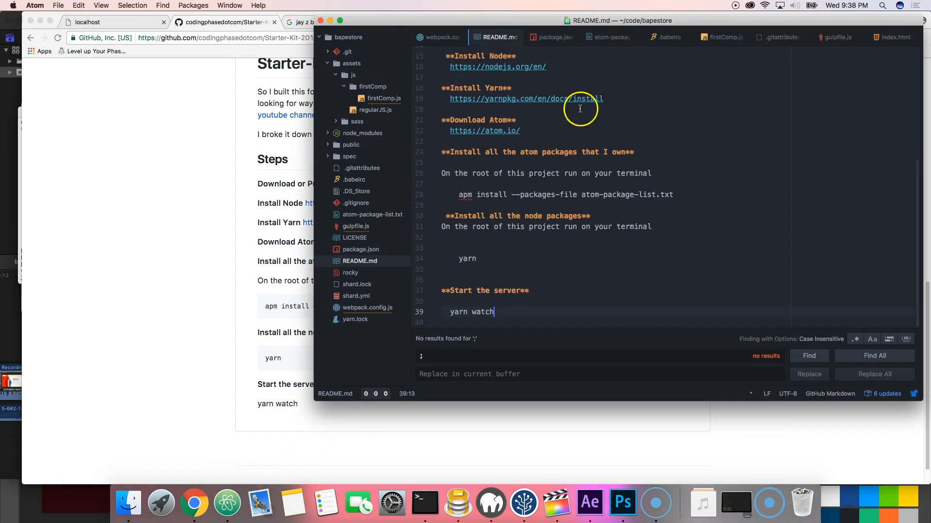
{"action": "mouse_move", "coordinate": [159, 250]}
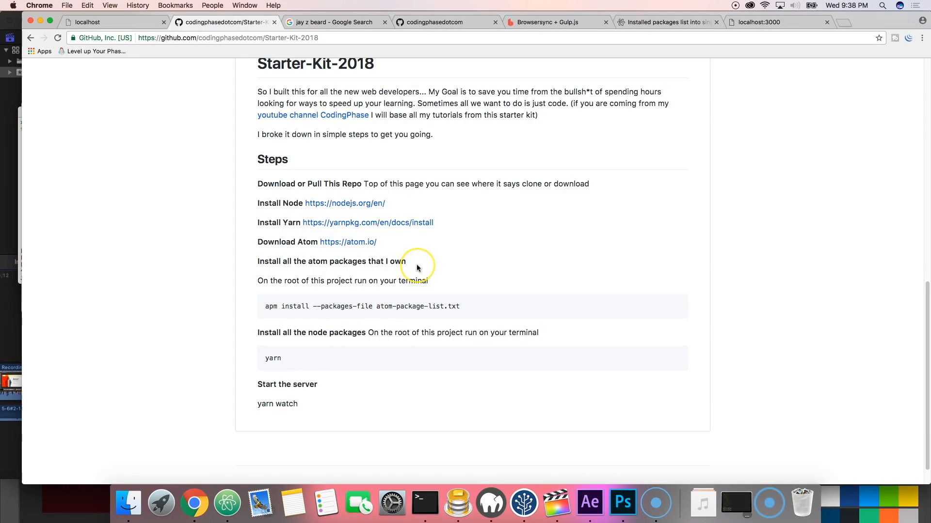
{"action": "mouse_move", "coordinate": [277, 506]}
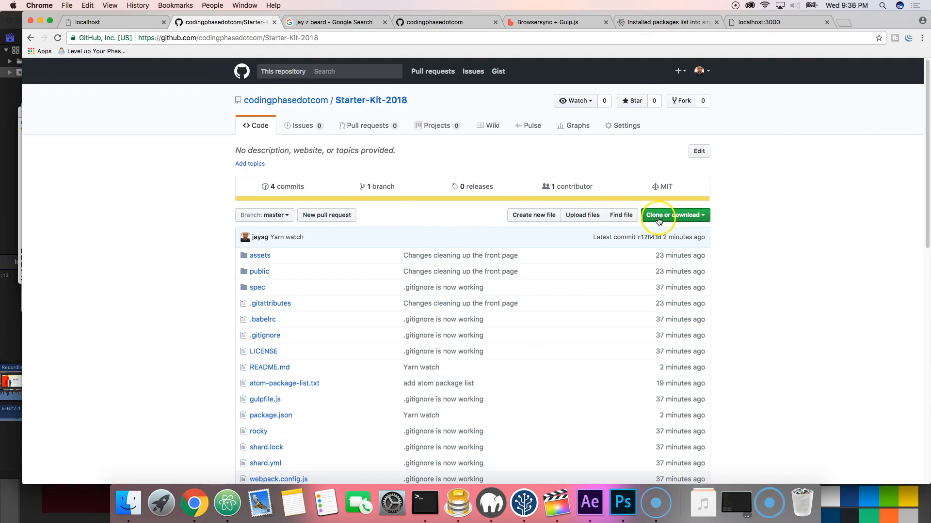
Download Starter-Kit-2018 as Starter-Kit-2018-master.zip via 'Clone or download'
{"action": "left_click", "coordinate": [675, 215]}
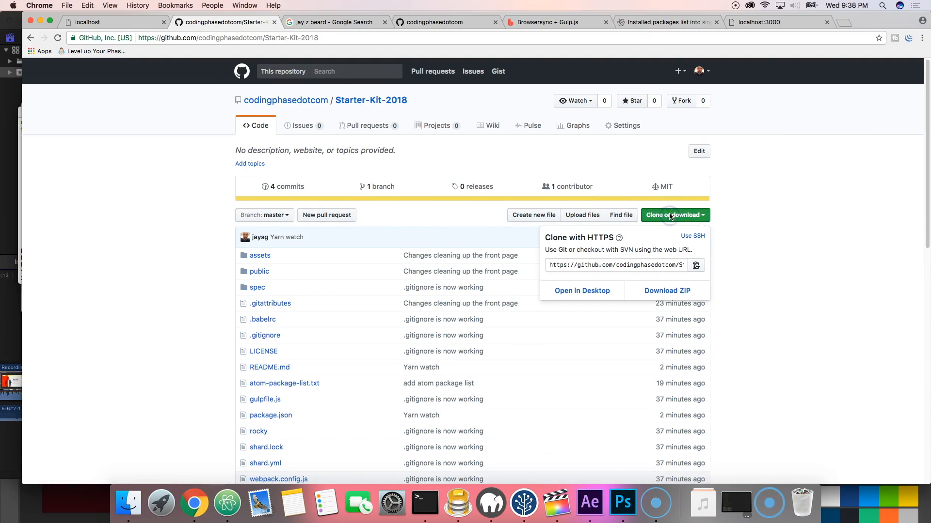
{"action": "left_click", "coordinate": [666, 290]}
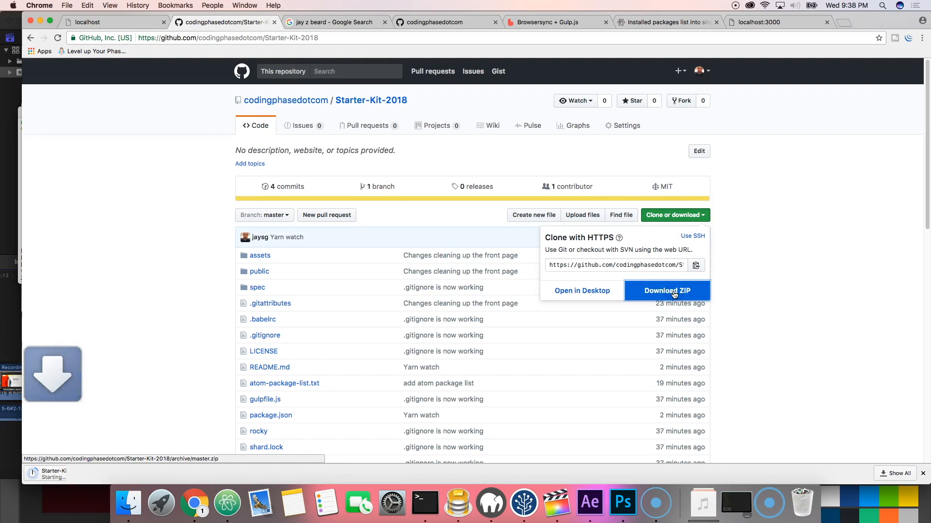
{"action": "left_click", "coordinate": [666, 290]}
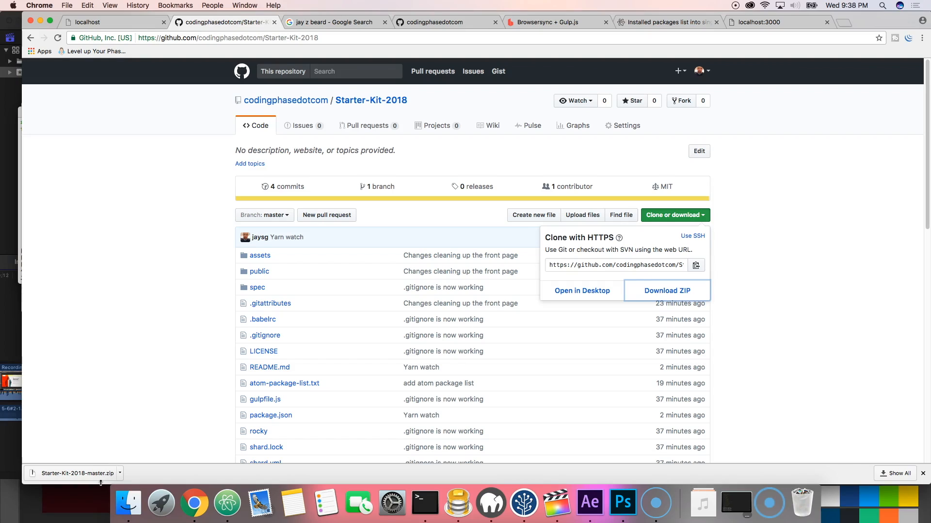
{"action": "mouse_move", "coordinate": [919, 489]}
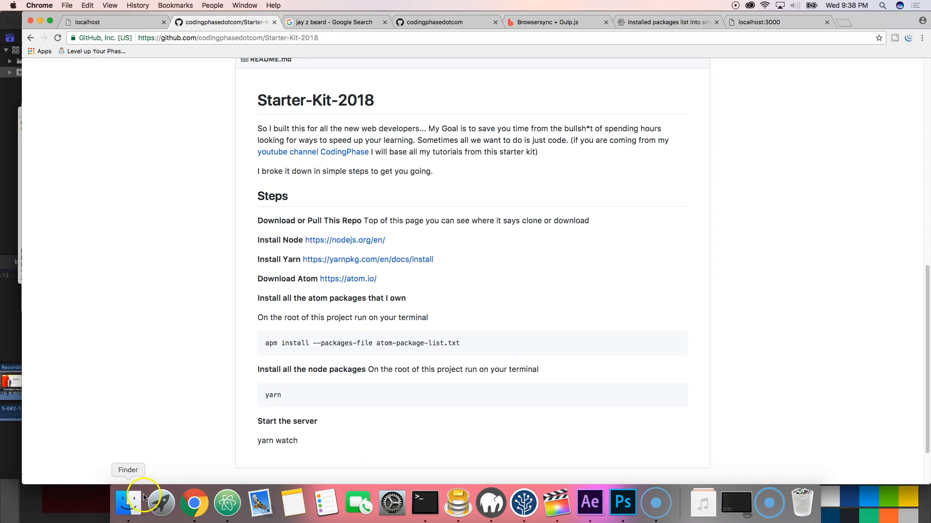
Find the downloaded ZIP in Finder, then return to Chrome's new localhost:3000 tab
{"action": "left_click", "coordinate": [127, 504]}
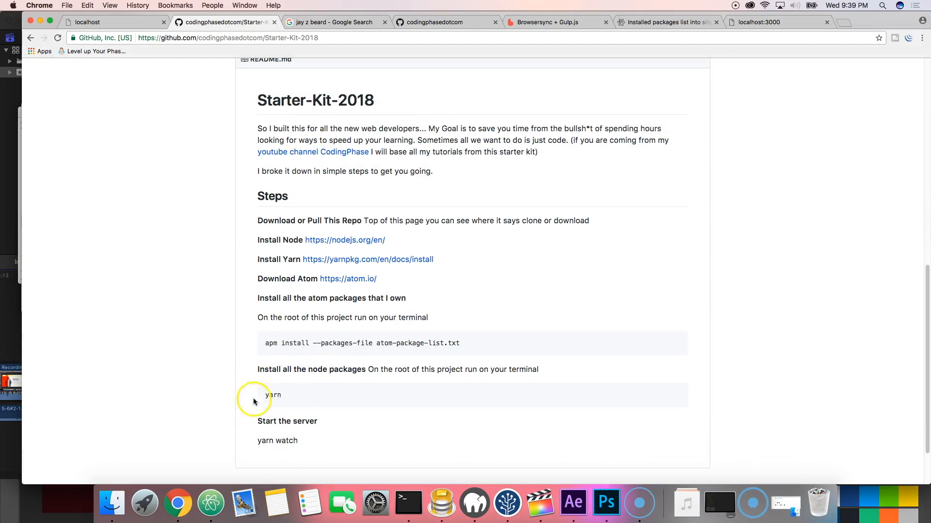
{"action": "left_click", "coordinate": [408, 504]}
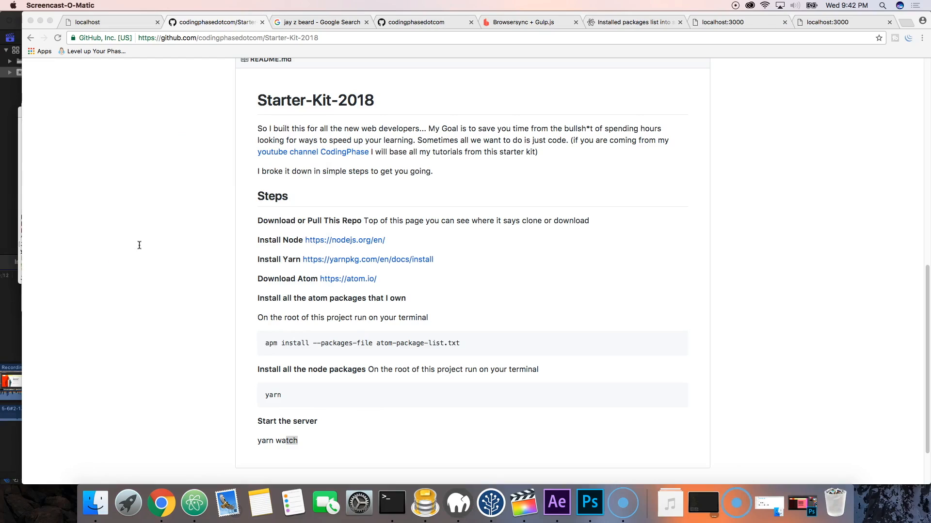
Run yarn and 'yarn watch' in the bapestore Terminal to serve localhost:3000
{"action": "left_click", "coordinate": [391, 504]}
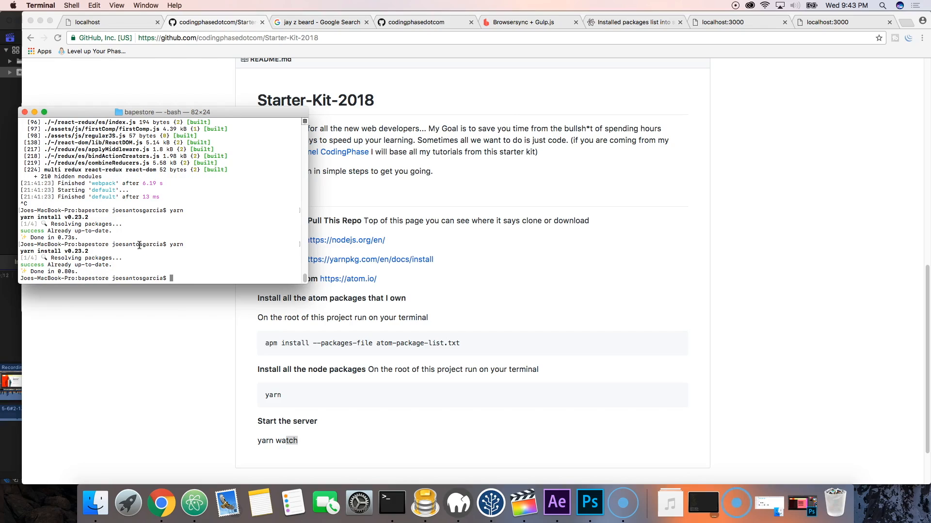
{"action": "mouse_move", "coordinate": [95, 505]}
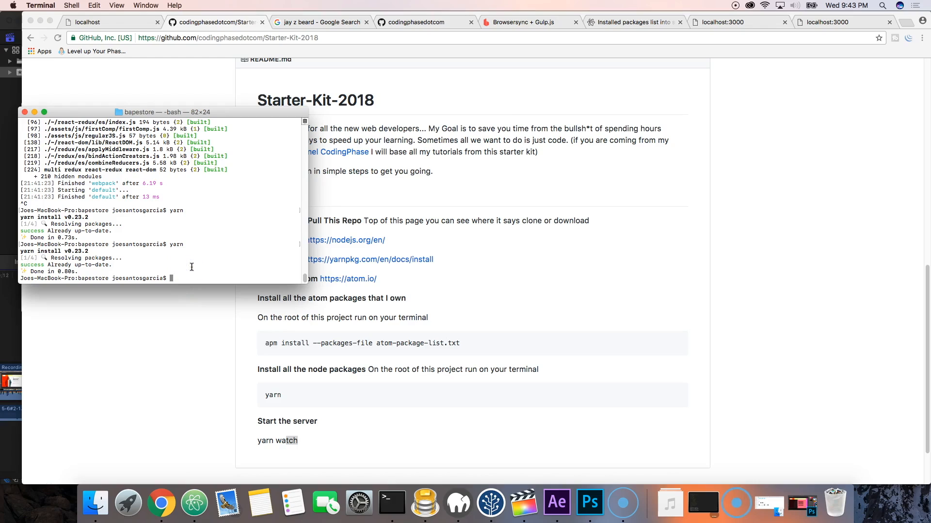
{"action": "type", "text": "yarn watch"}
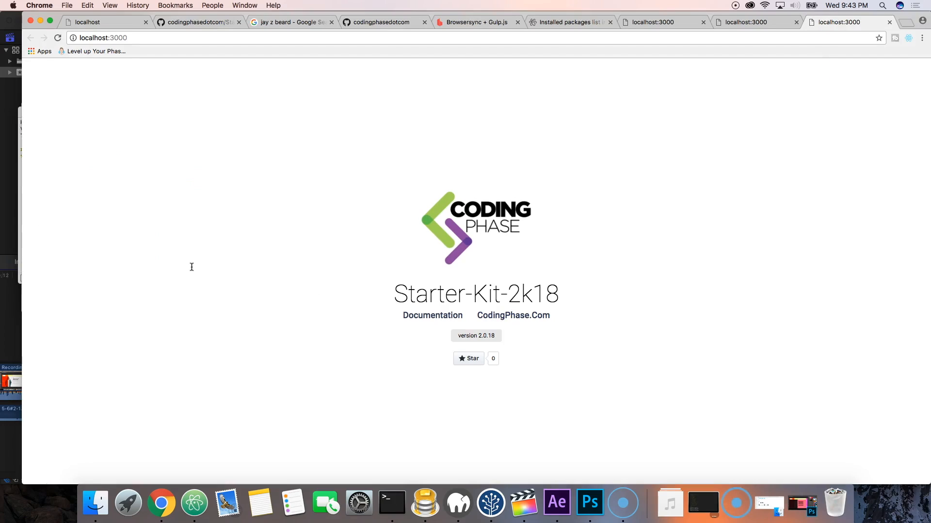
{"action": "mouse_move", "coordinate": [32, 479]}
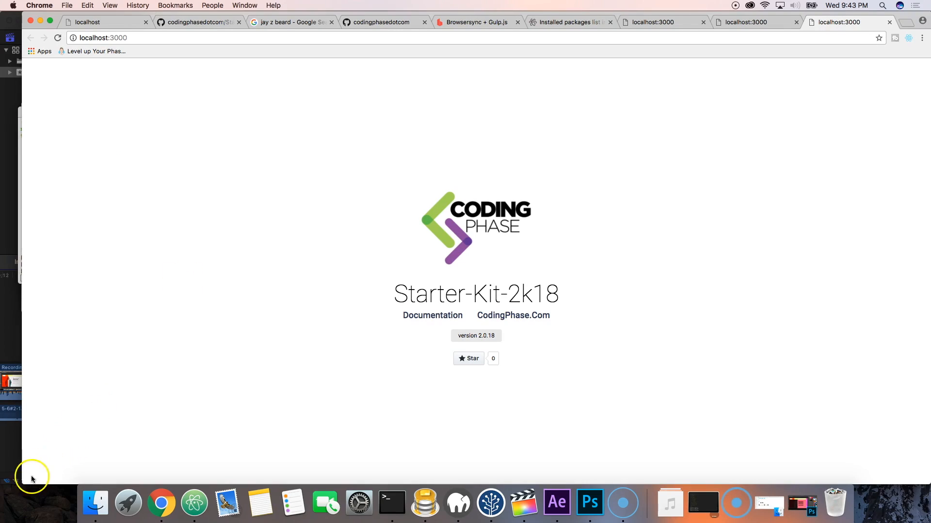
{"action": "mouse_move", "coordinate": [16, 486]}
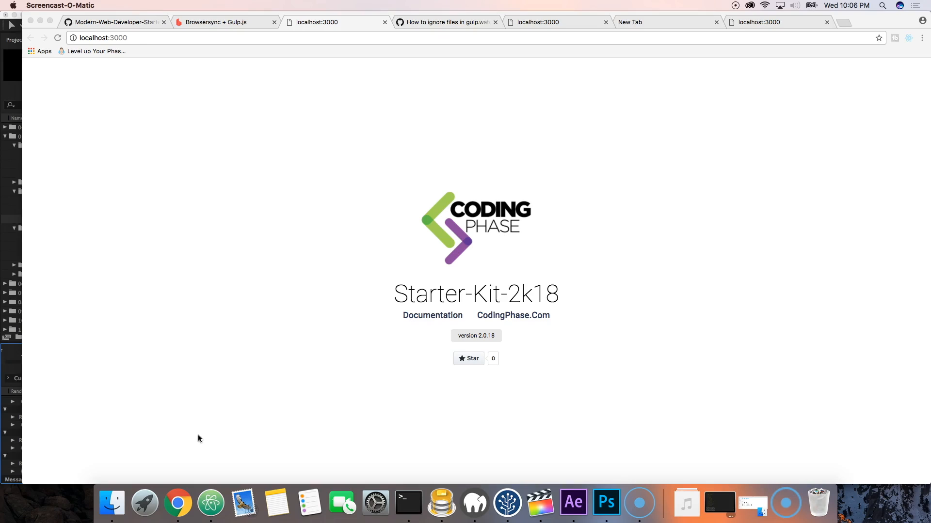
{"action": "mouse_move", "coordinate": [243, 504]}
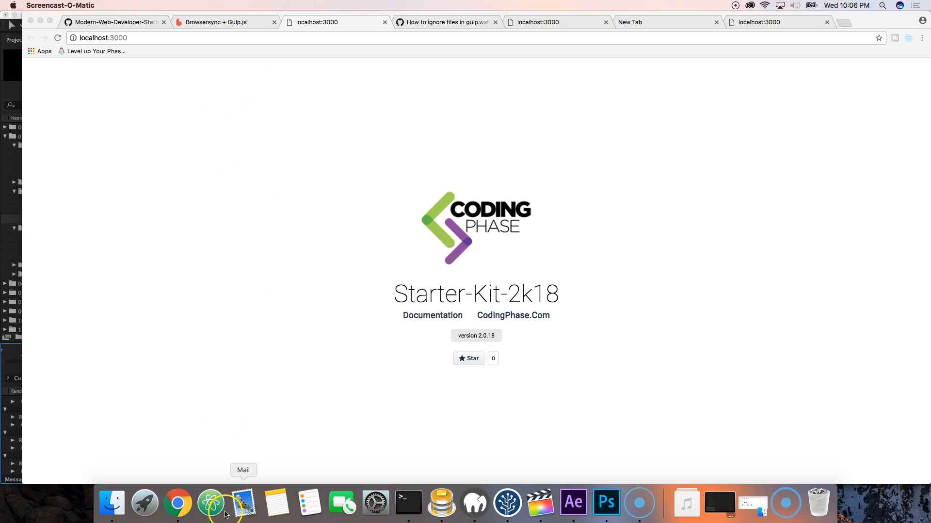
Bring the Terminal window with the stopped server to the front
{"action": "left_click", "coordinate": [407, 503]}
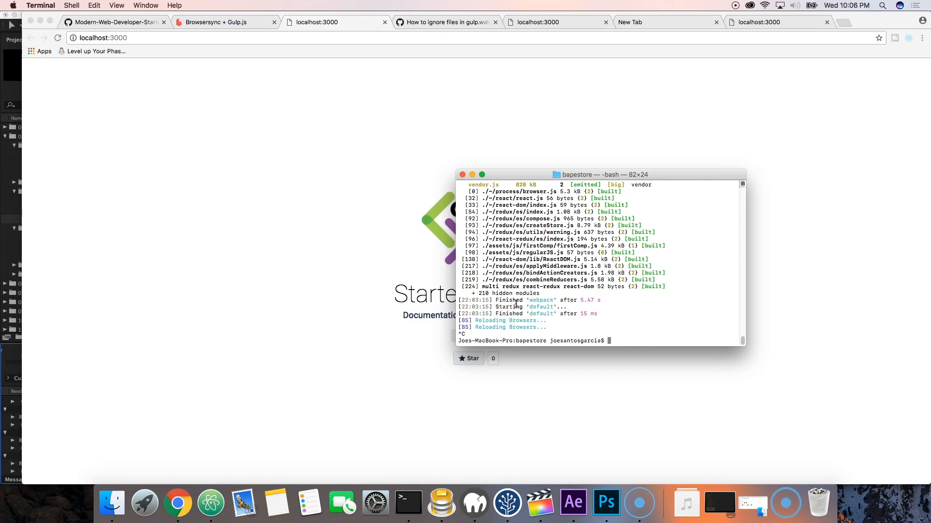
Restart 'yarn watch' in Terminal, then switch to Atom with index.html
{"action": "type", "text": "yarn watch"}
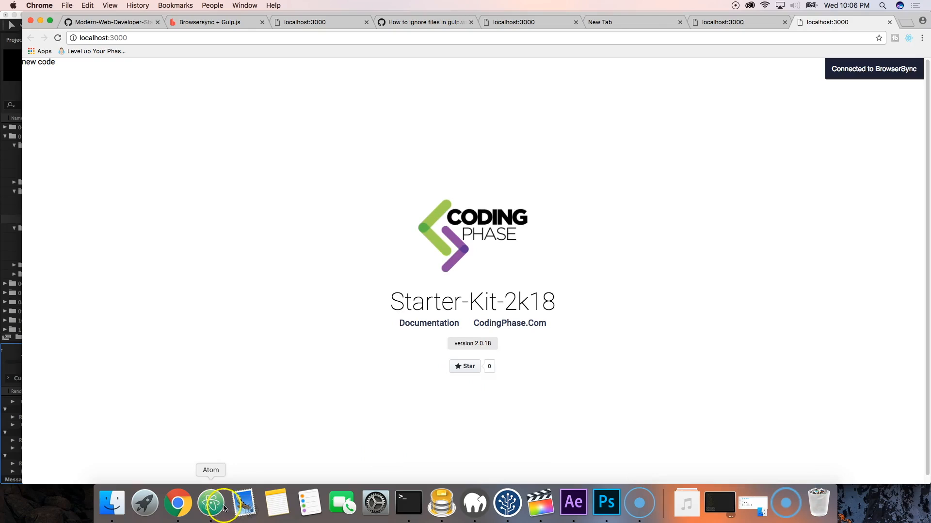
{"action": "left_click", "coordinate": [210, 504]}
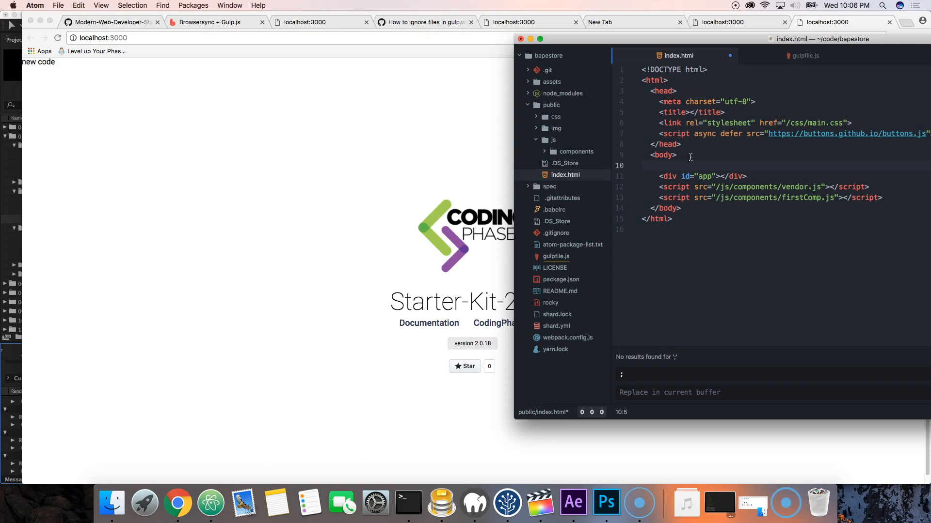
Try trial text, then add <div>test</div> above the app div in index.html
{"action": "type", "text": "HEY"}
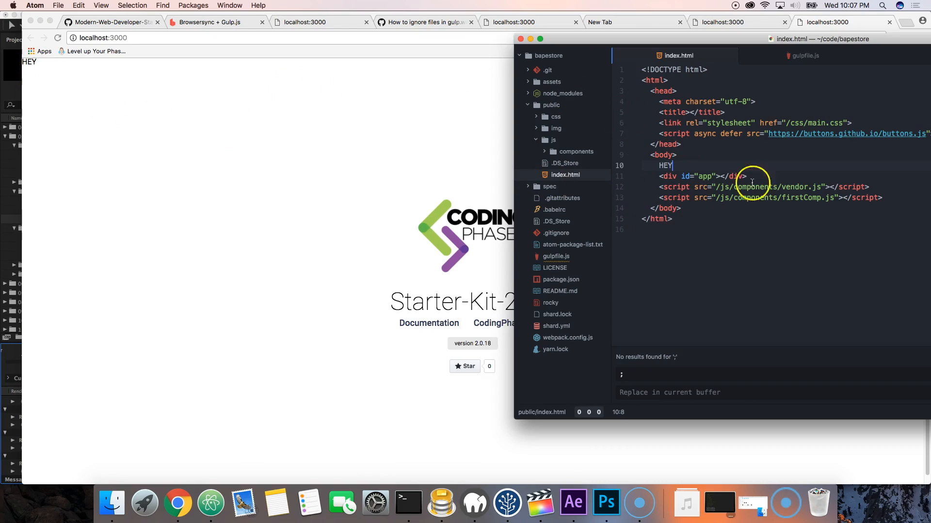
{"action": "key", "text": "backspace"}
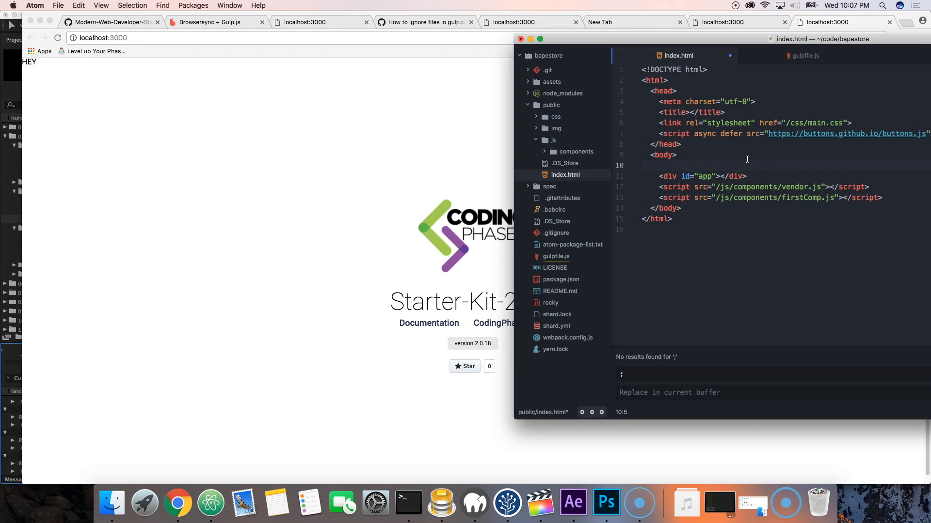
{"action": "type", "text": "whats good"}
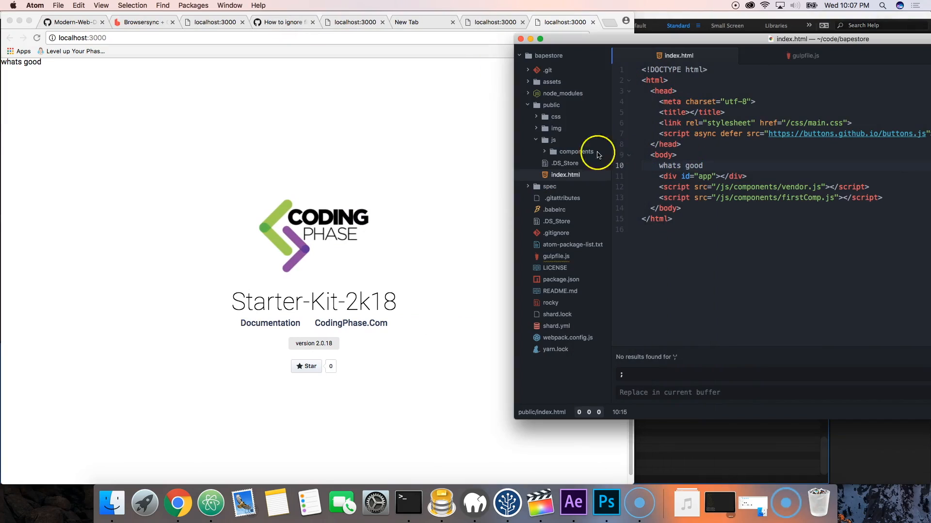
{"action": "left_click", "coordinate": [703, 165]}
{"action": "type", "text": "<"}
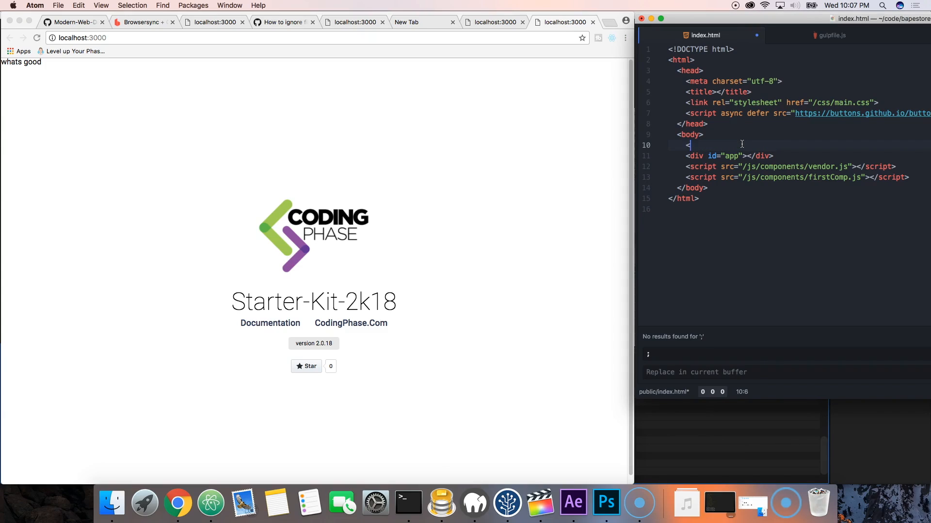
{"action": "type", "text": "div>"}
{"action": "type", "text": "</div"}
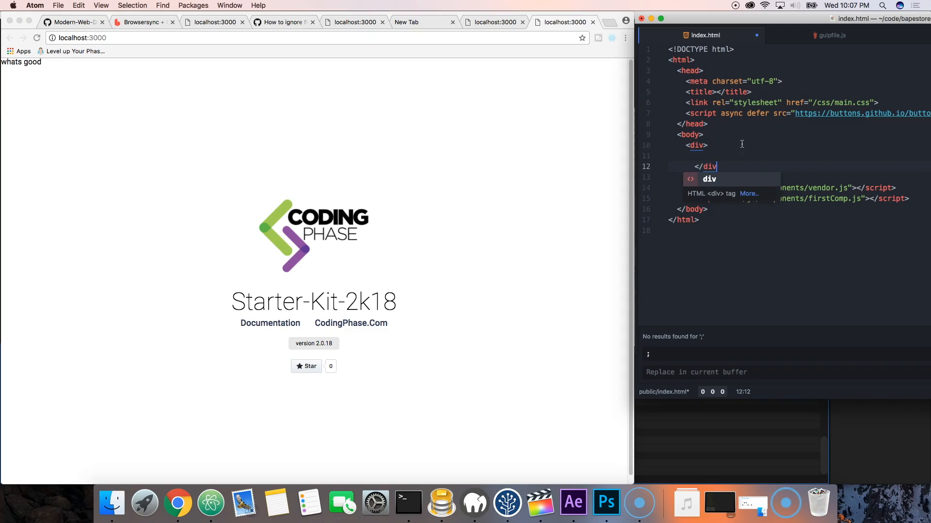
{"action": "type", "text": "test"}
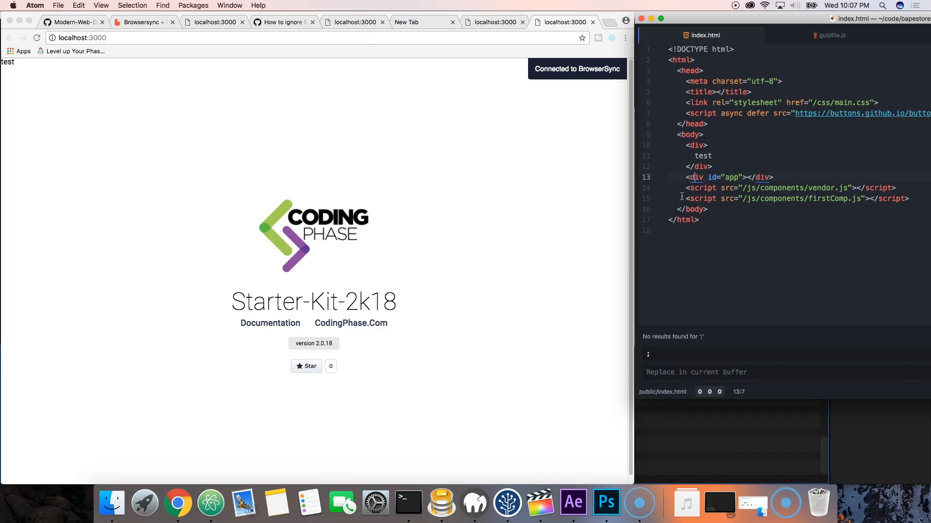
{"action": "left_click", "coordinate": [711, 155]}
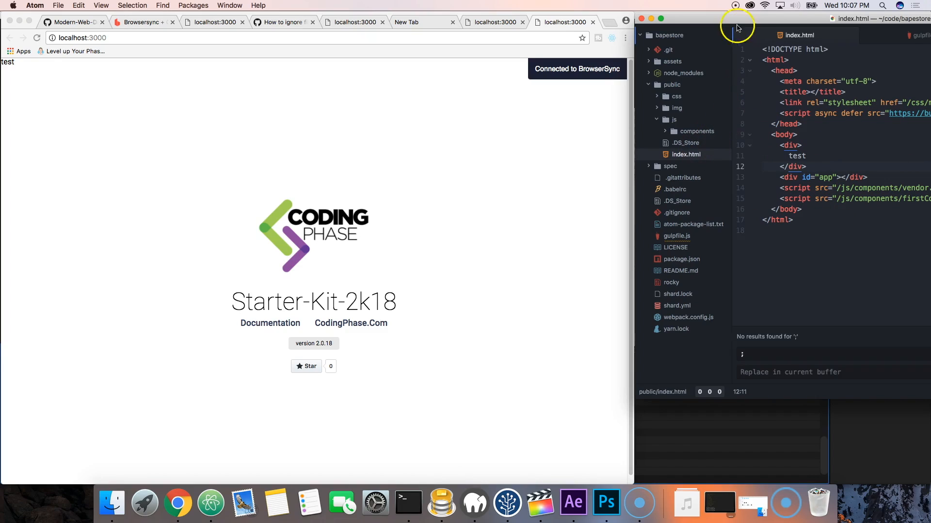
Open assets/js/firstComp/firstComp.js and change the h1 to JOES COMPONENT
{"action": "left_click", "coordinate": [695, 132]}
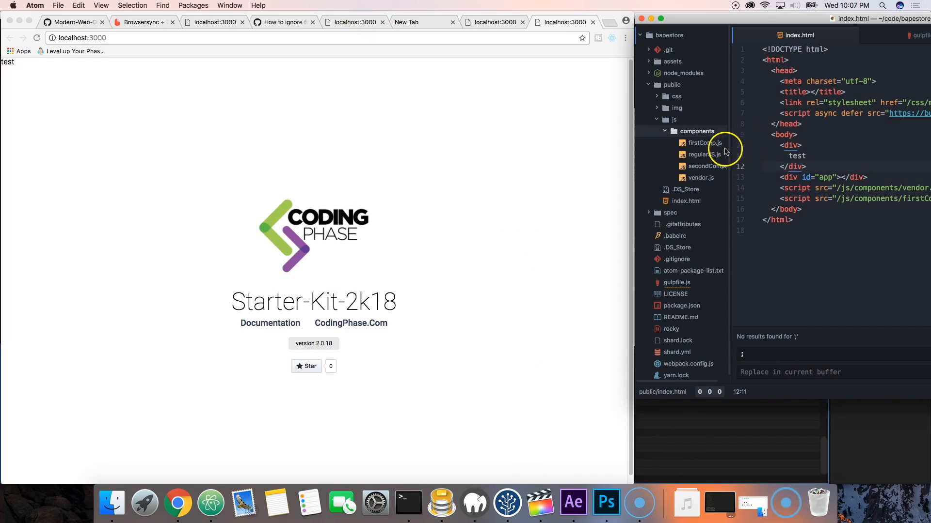
{"action": "left_click", "coordinate": [703, 142]}
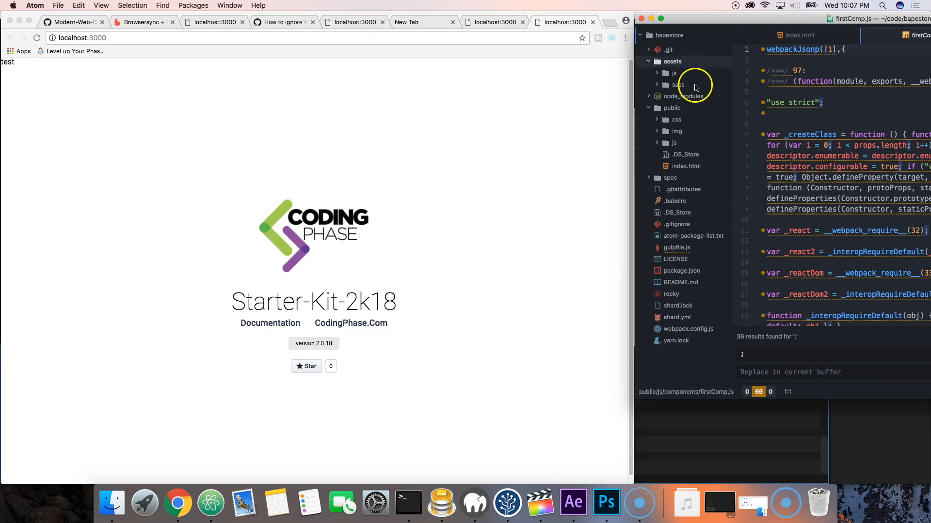
{"action": "left_click", "coordinate": [674, 72]}
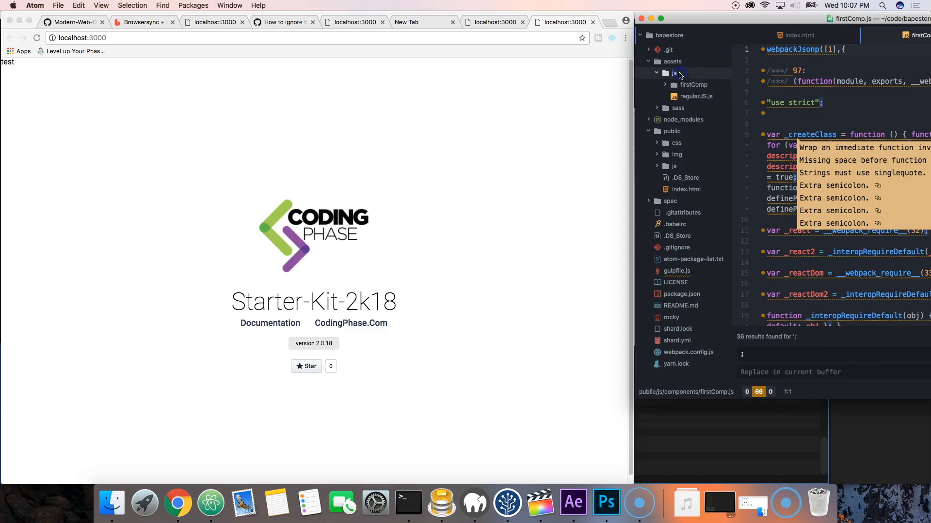
{"action": "left_click", "coordinate": [704, 96]}
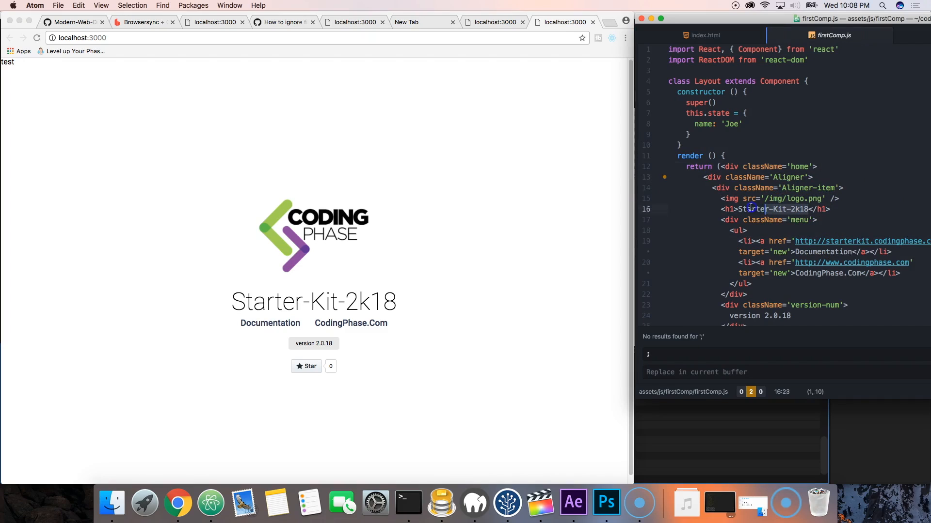
{"action": "type", "text": "JOE"}
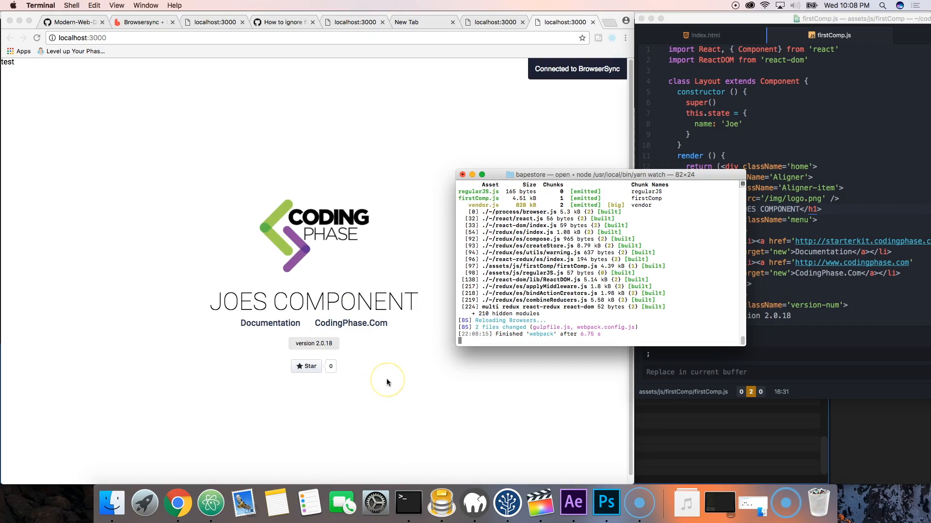
Open assets/sass/main.scss and set the h1 font-size to 200px
{"action": "left_click", "coordinate": [796, 227]}
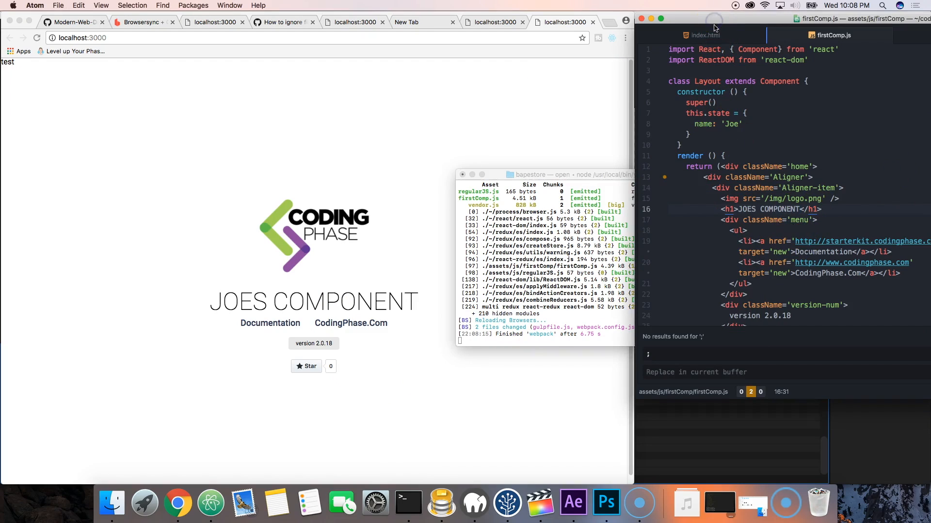
{"action": "left_click", "coordinate": [703, 35]}
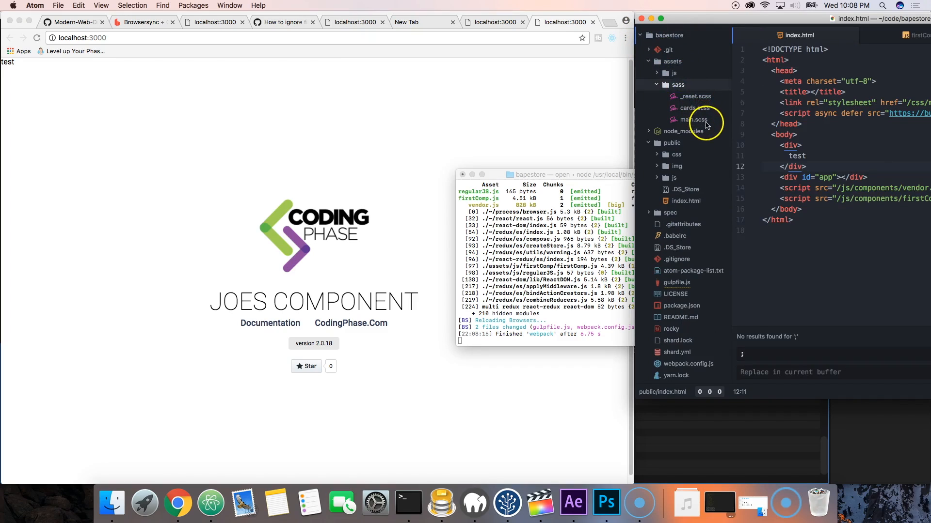
{"action": "left_click", "coordinate": [694, 119]}
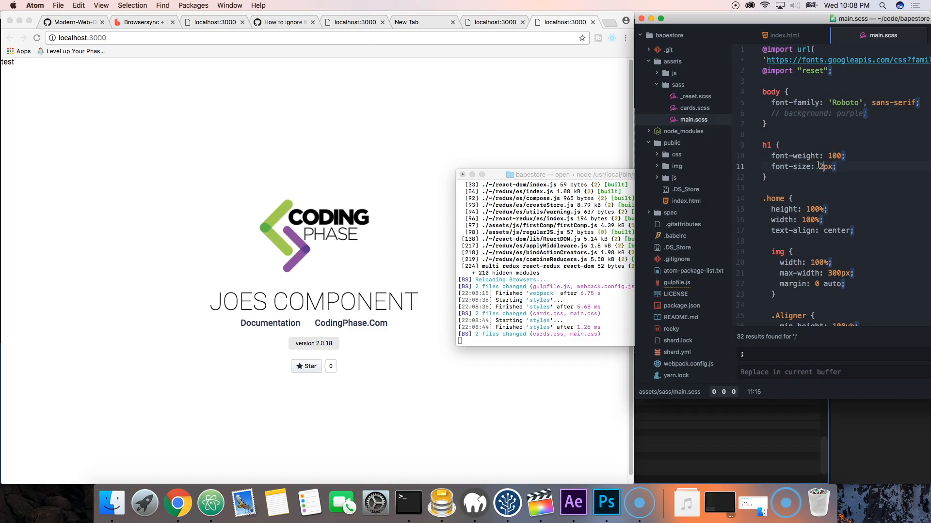
{"action": "type", "text": "00"}
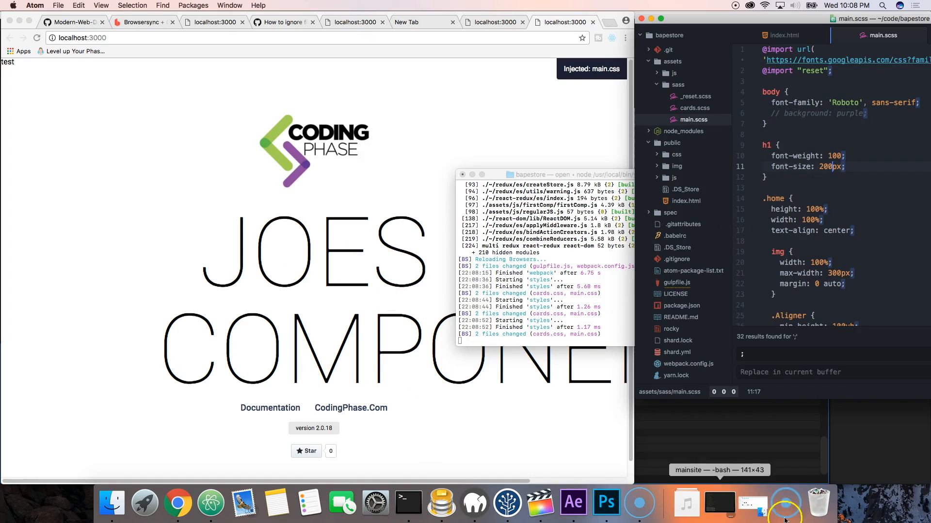